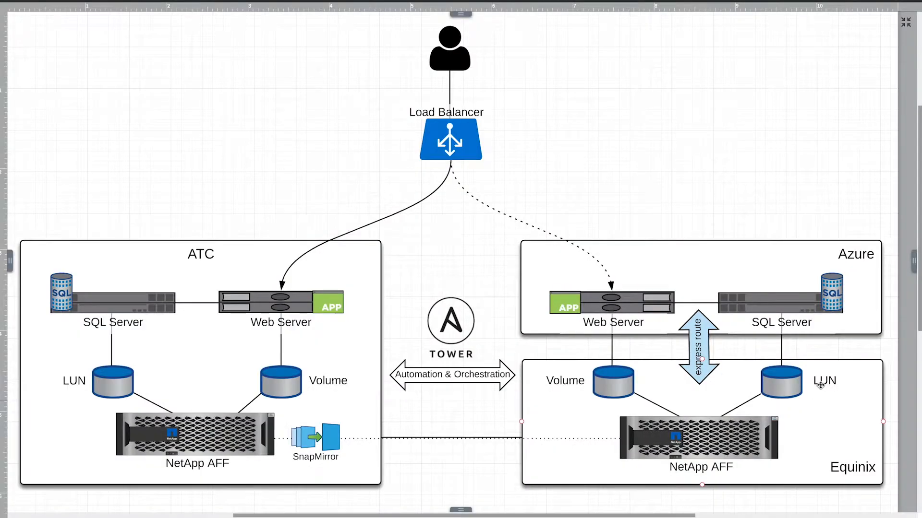
mouse_move(851, 405)
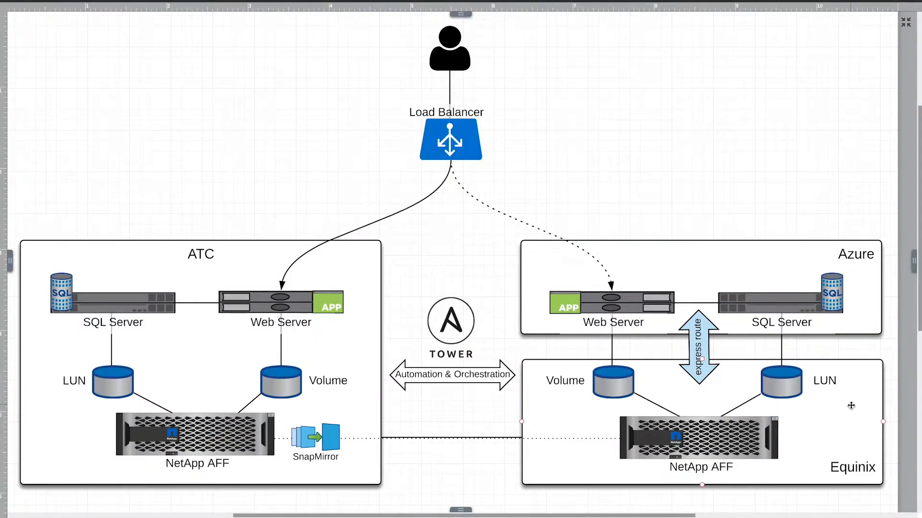